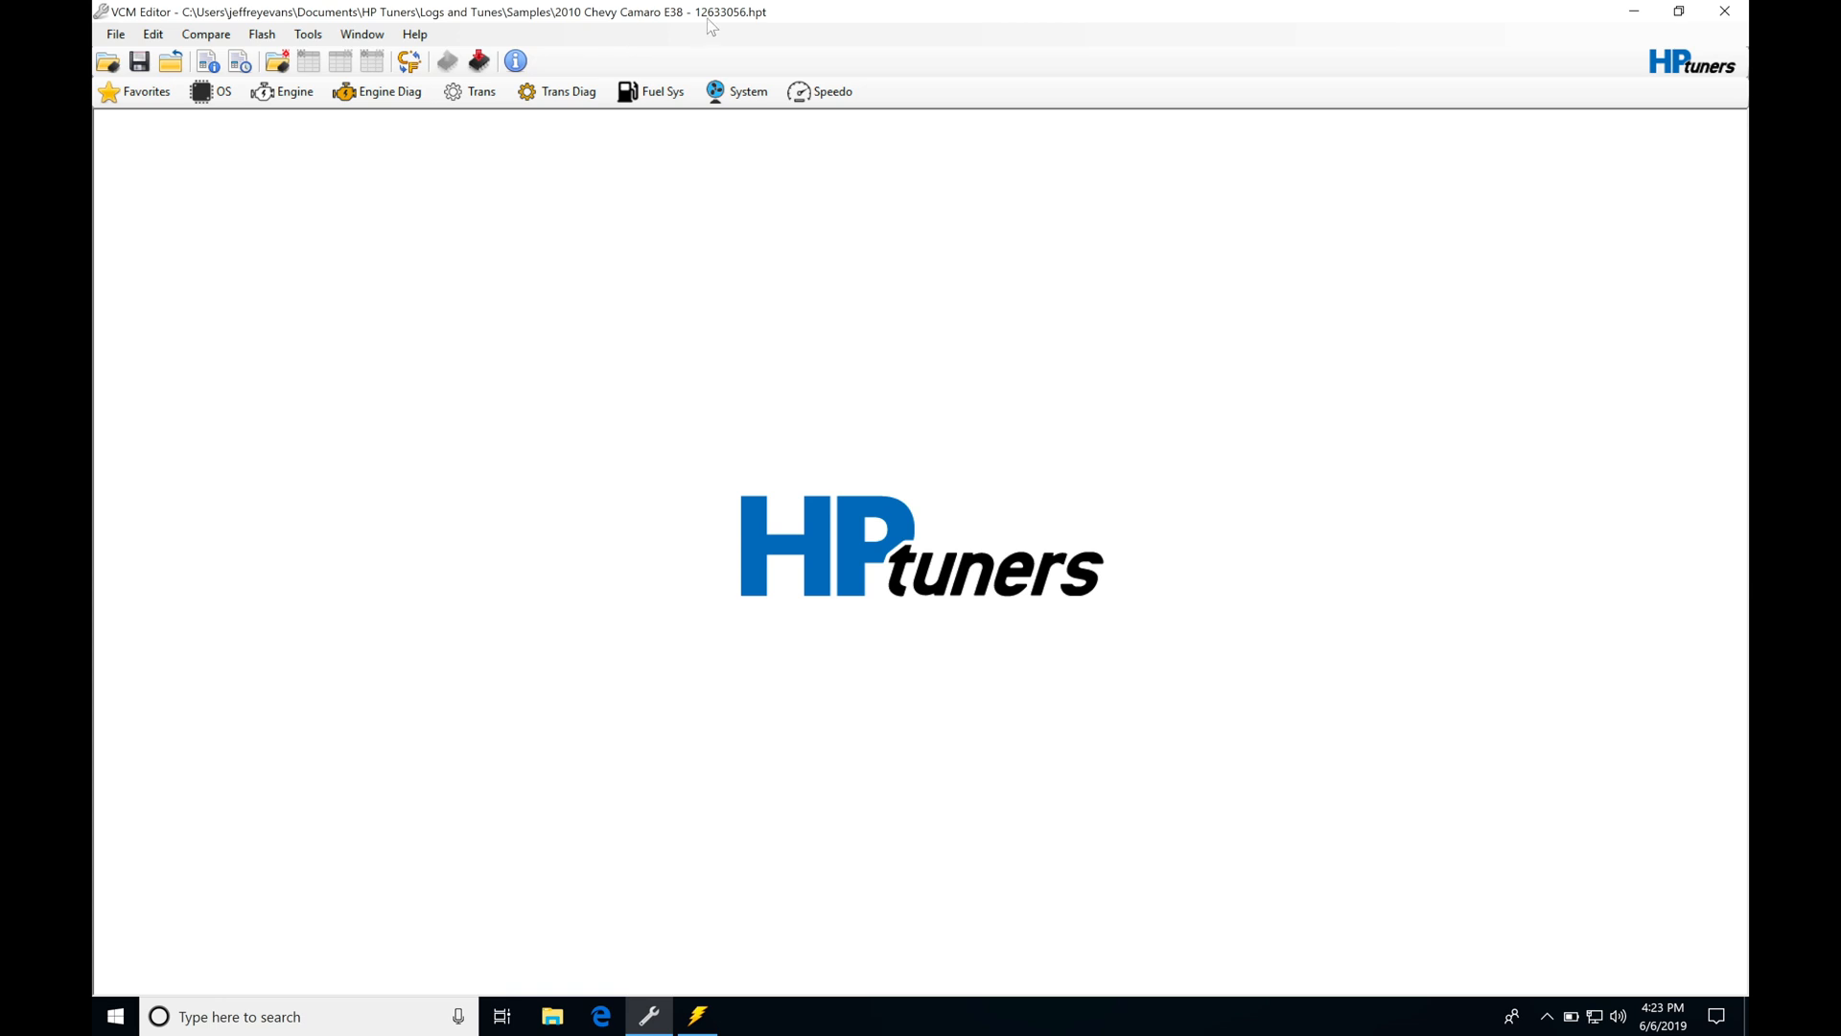
mouse_move(679, 26)
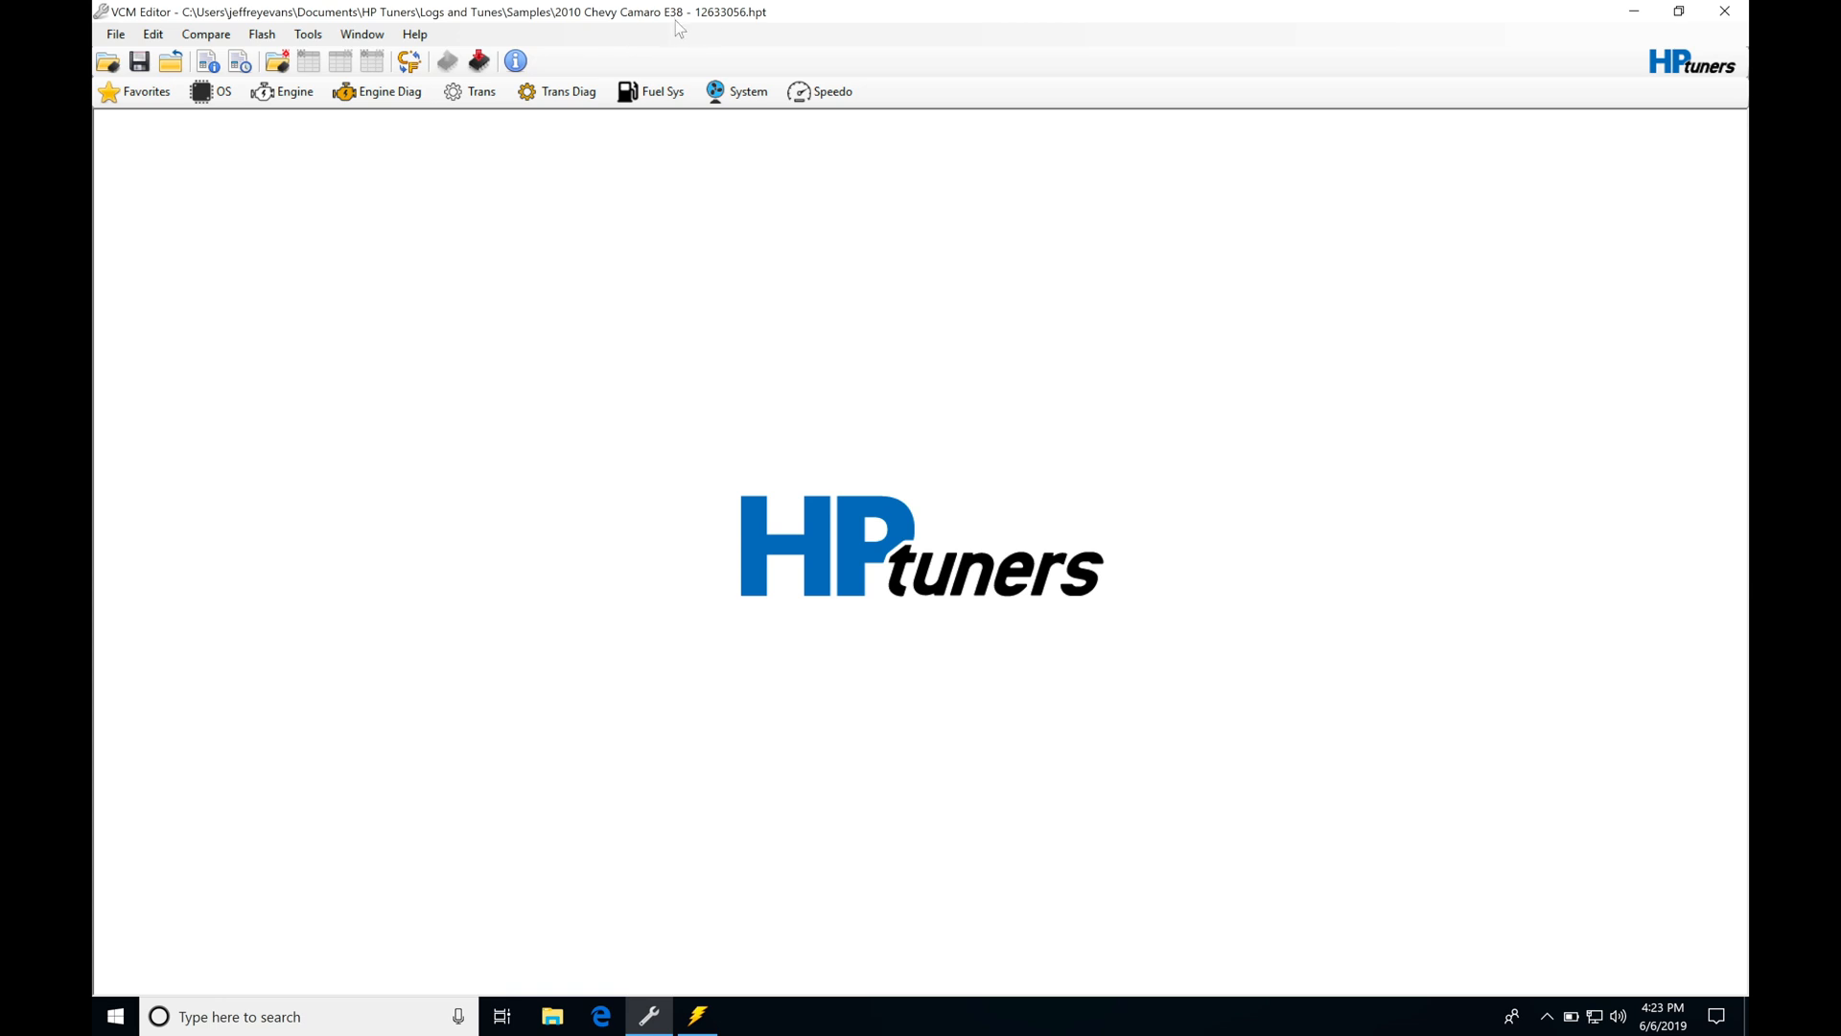
mouse_move(544, 181)
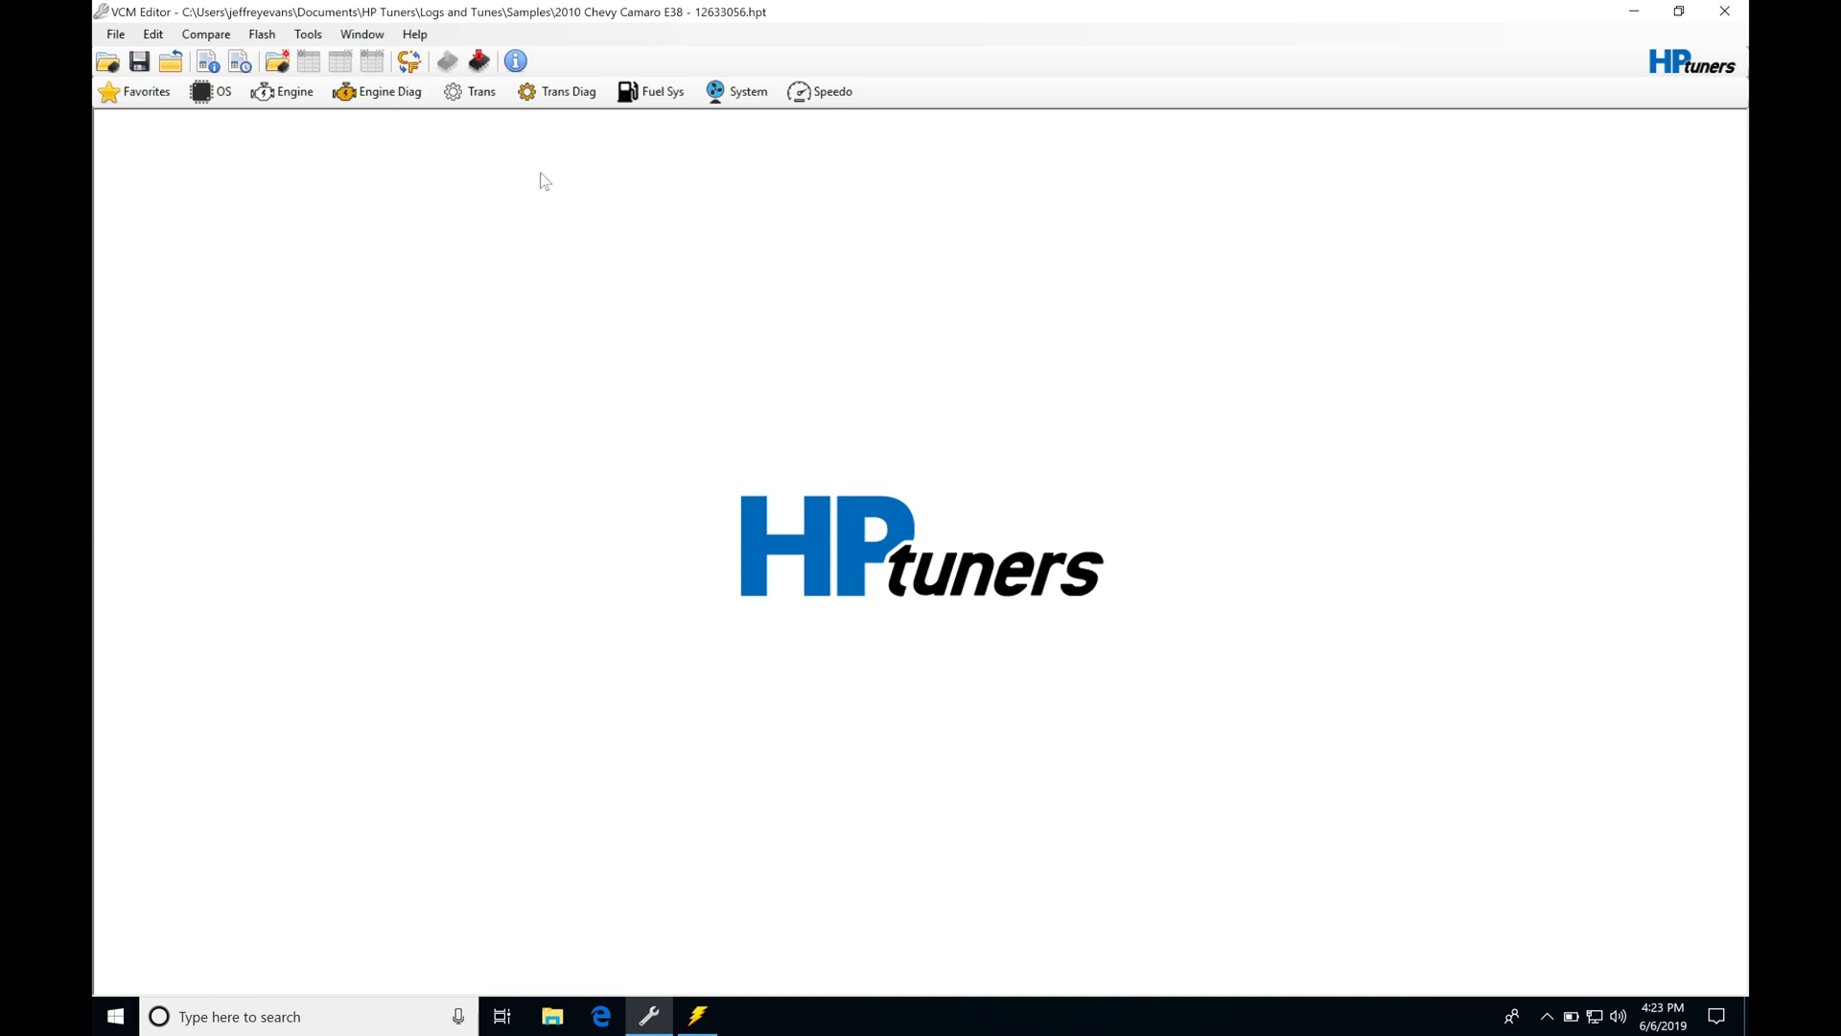
- Open the Engine editor and return to Spark Advance, showing the High Octane, Low Octane and DOD tables
click(295, 93)
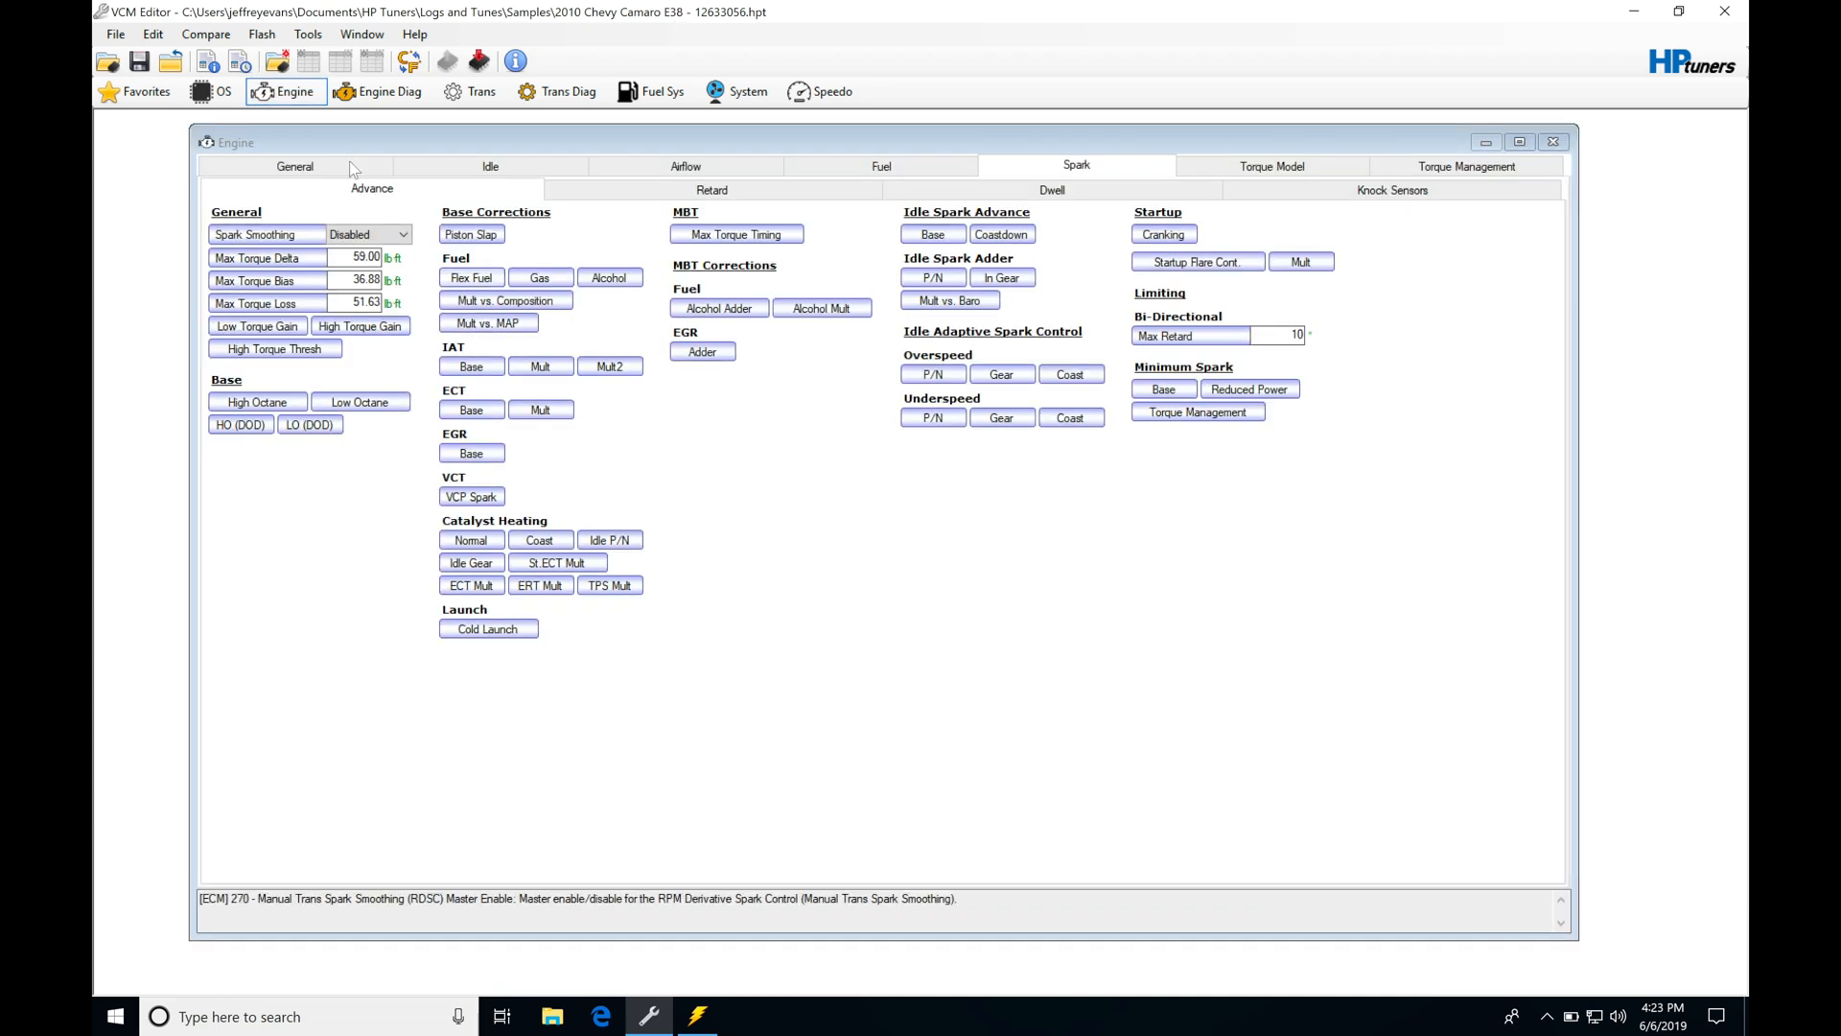
click(295, 166)
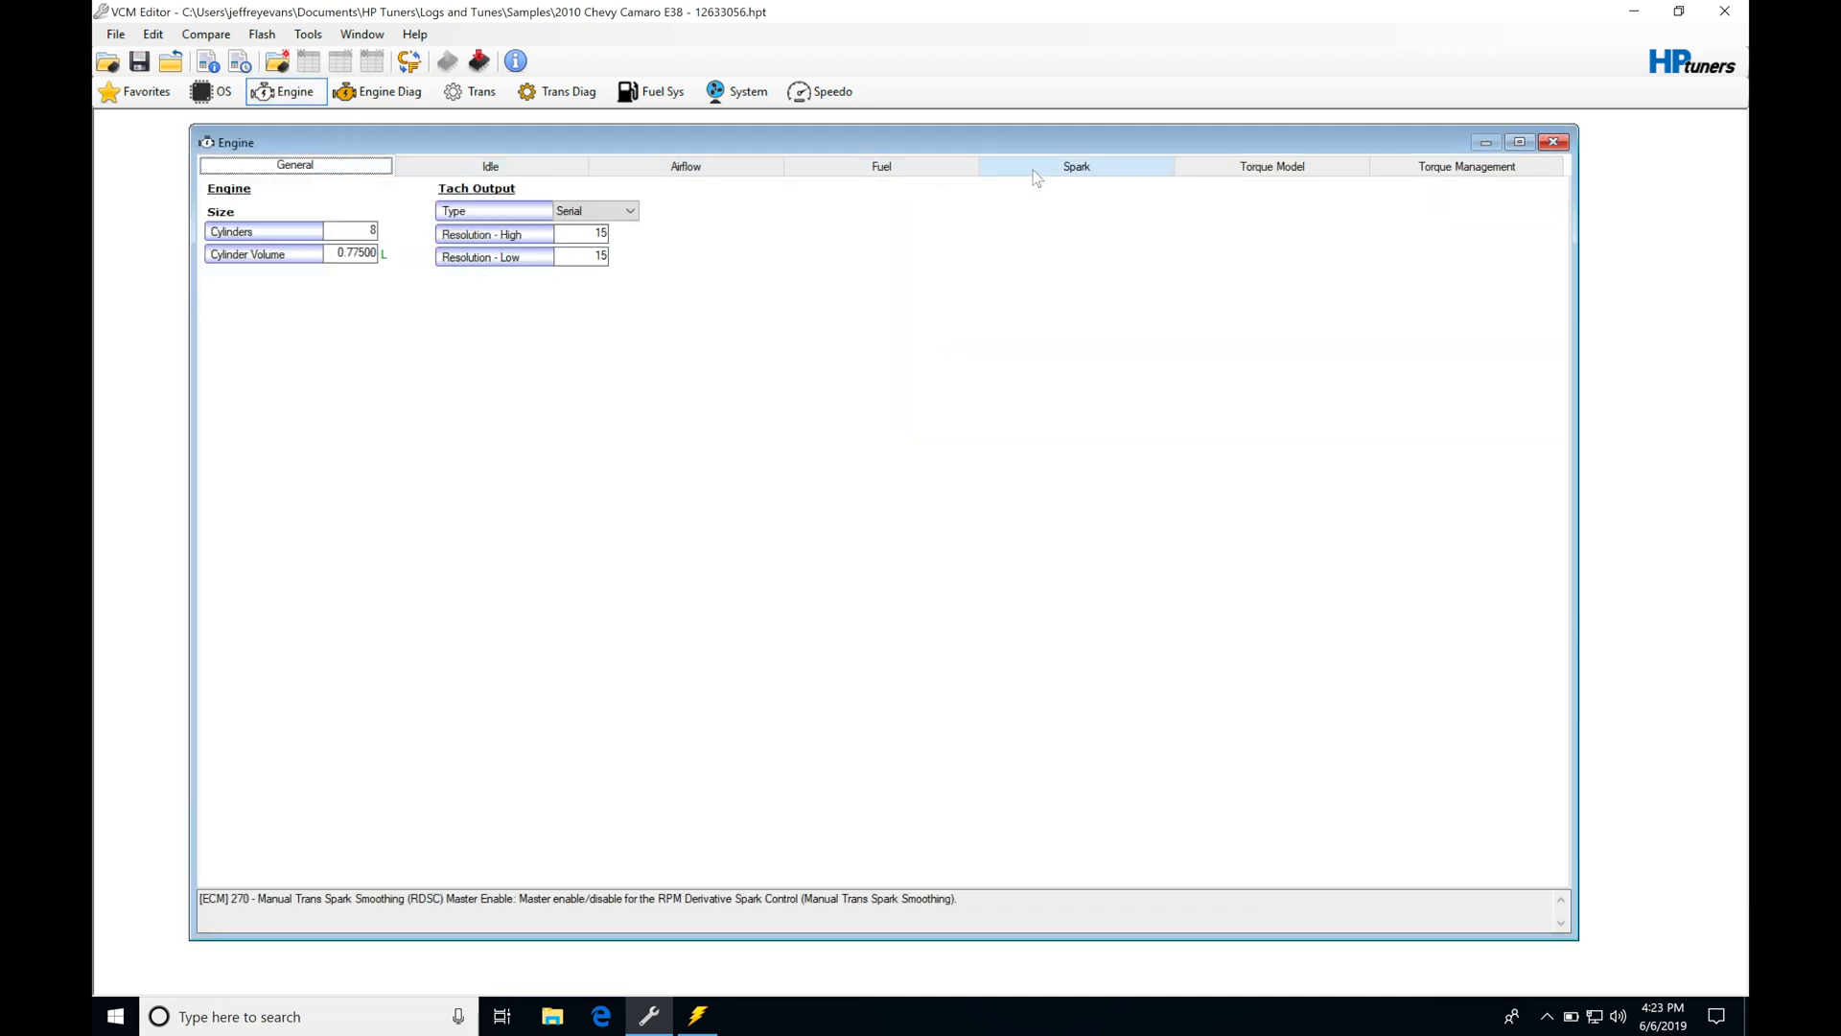
click(1074, 166)
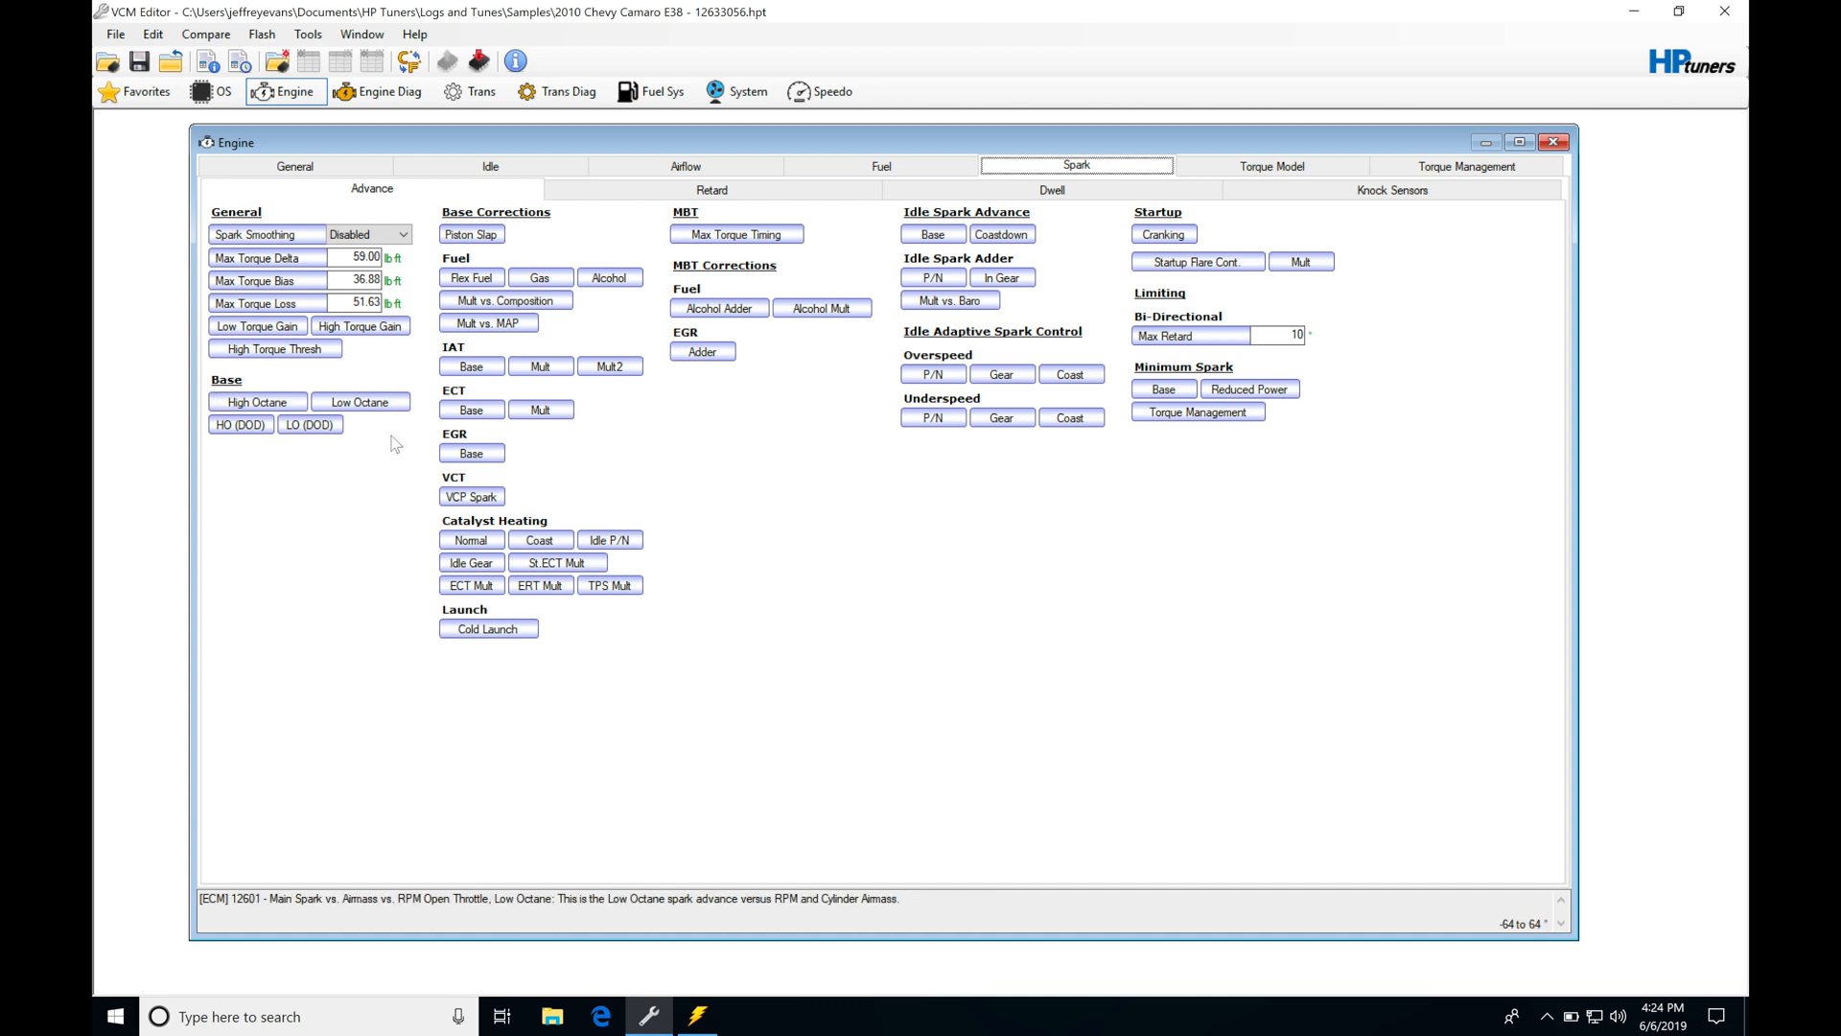
mouse_move(258, 455)
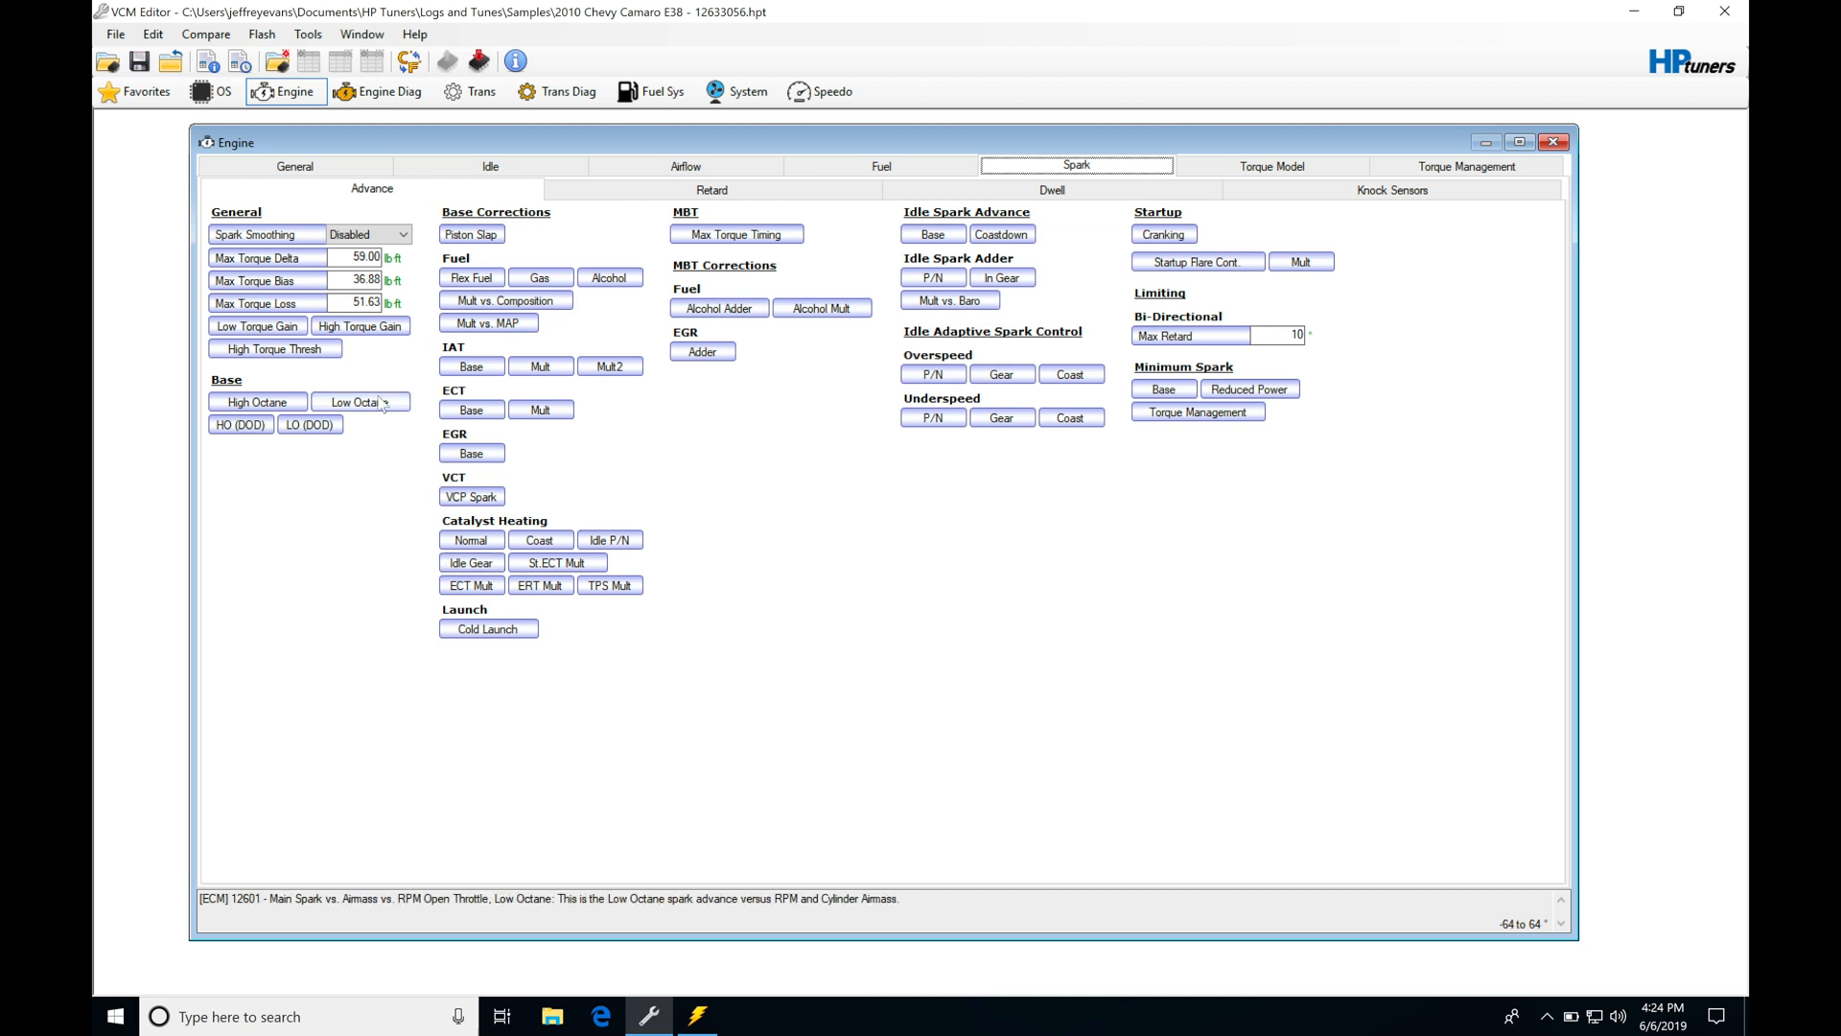
click(257, 402)
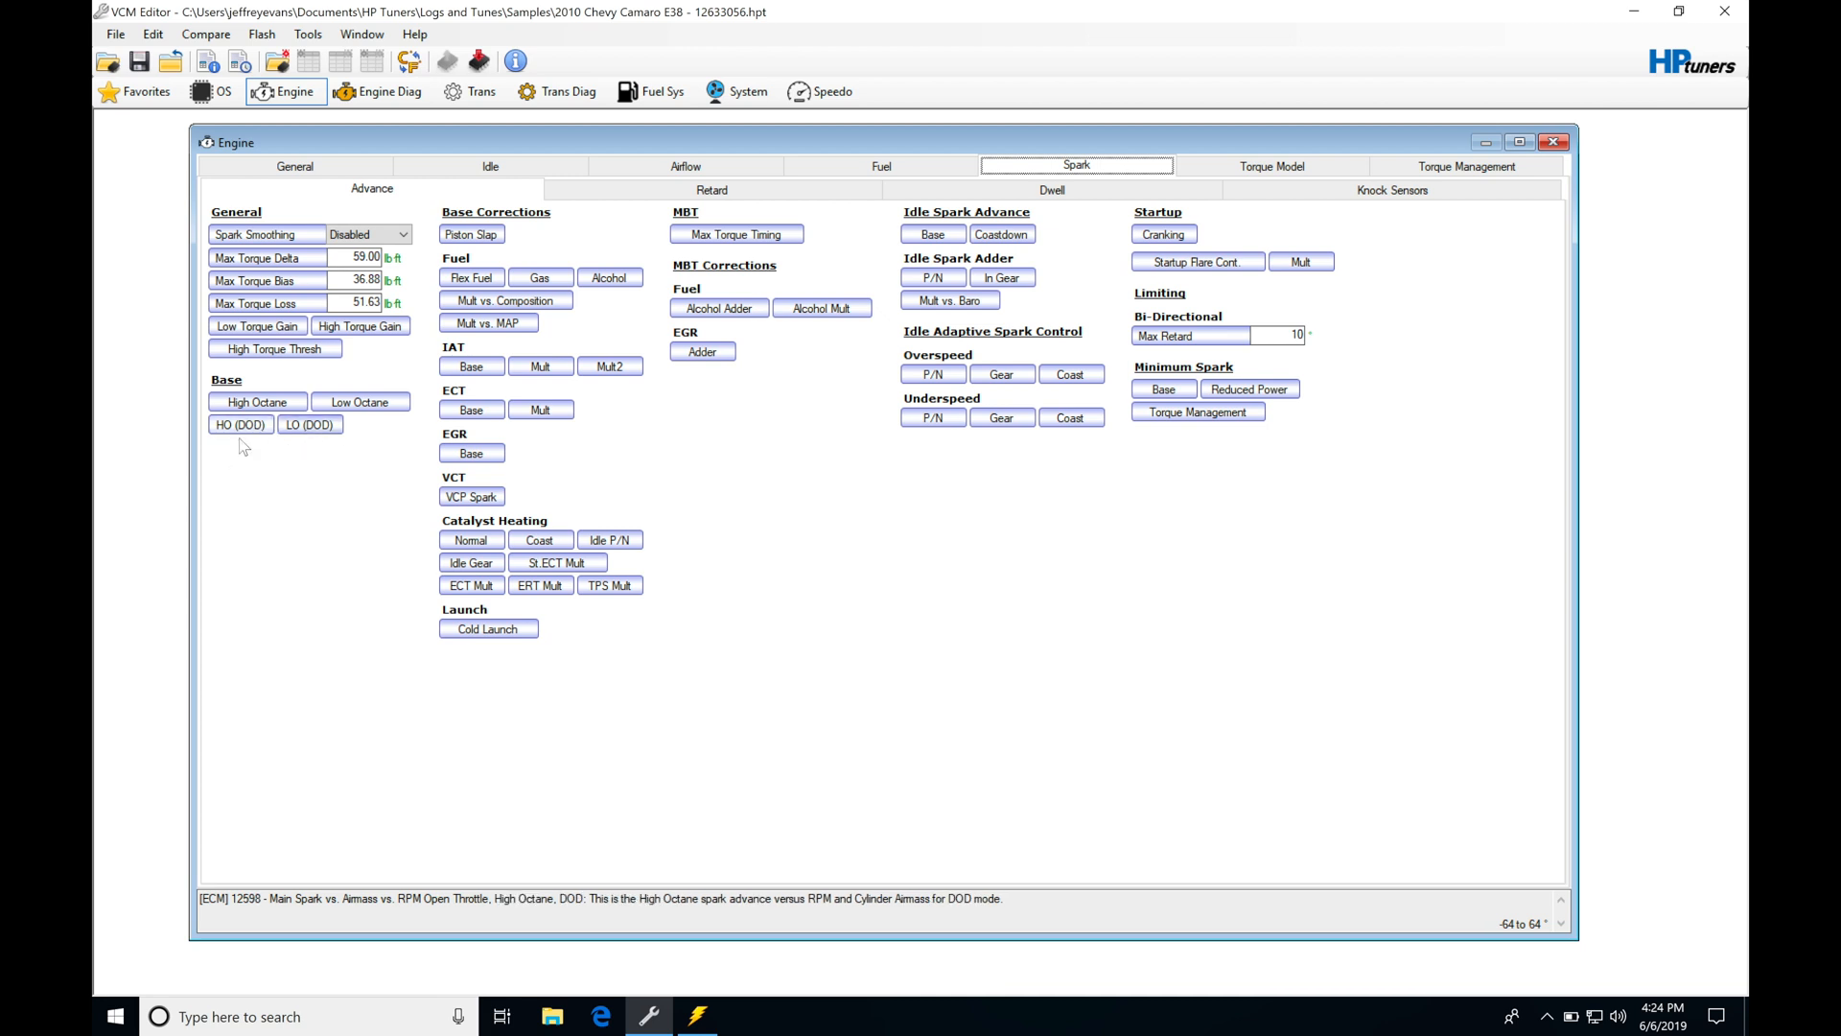
mouse_move(243, 441)
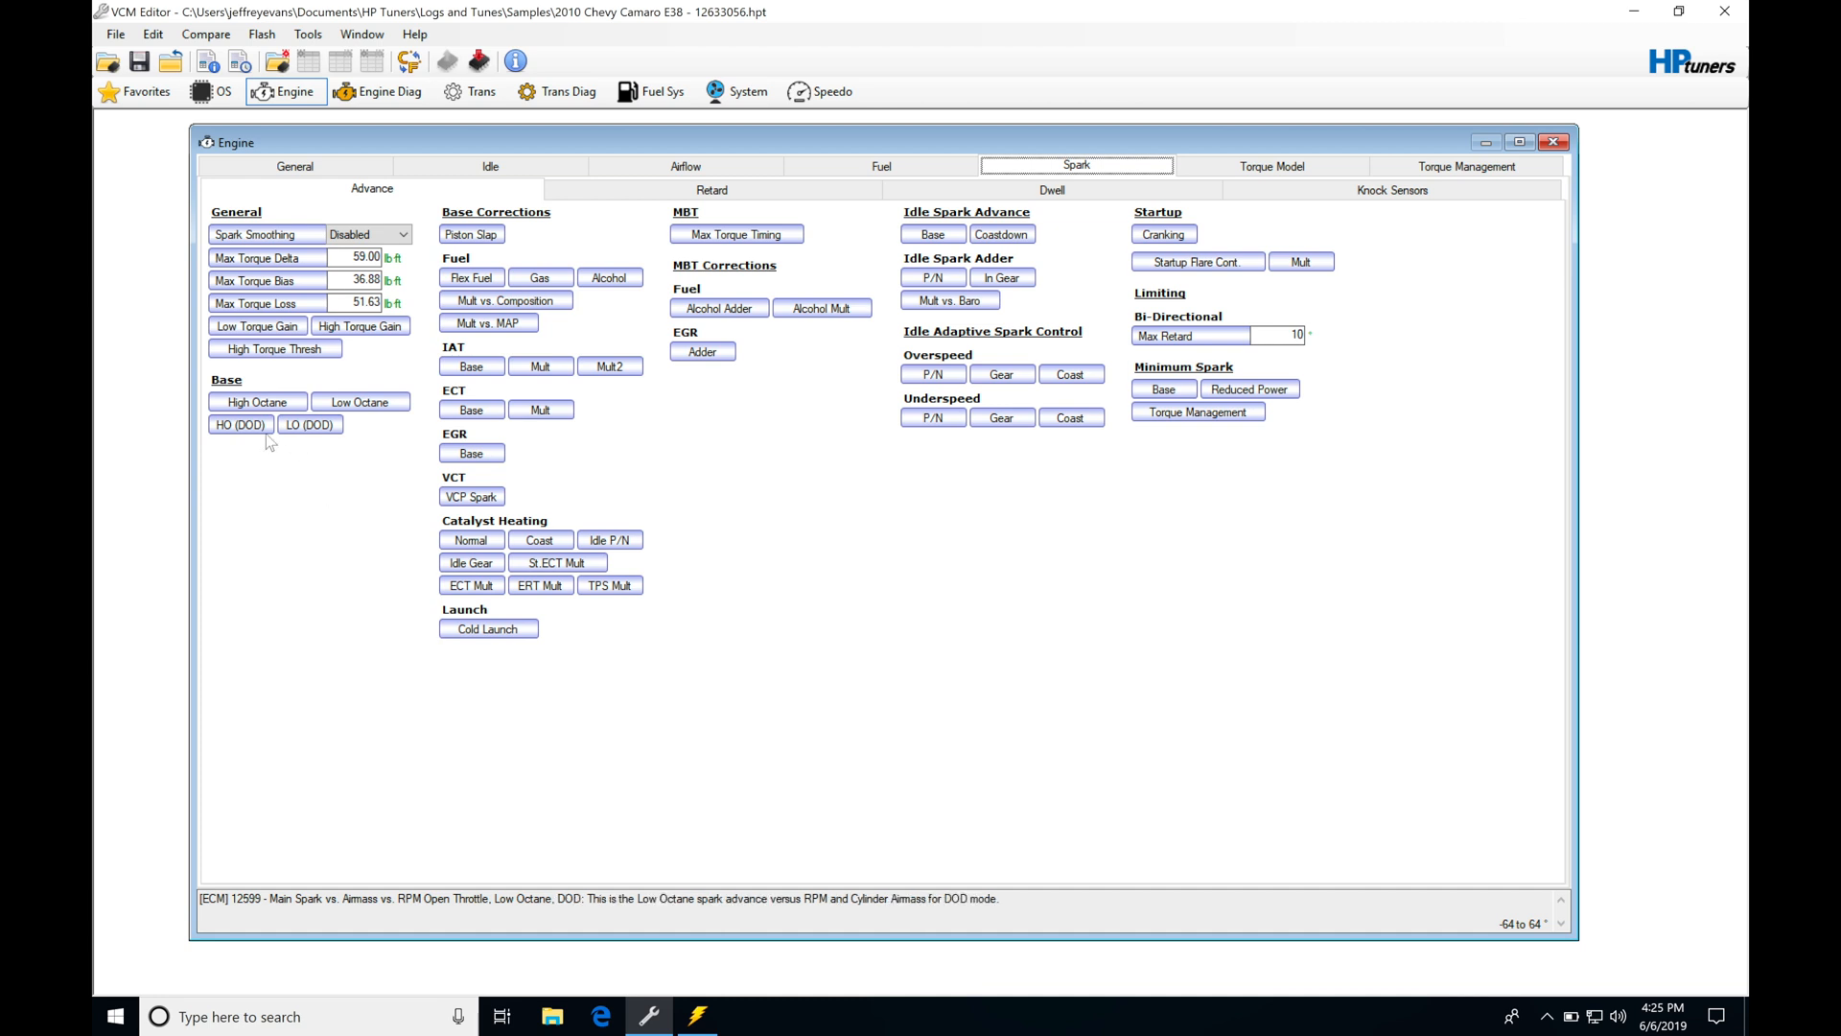
mouse_move(299, 446)
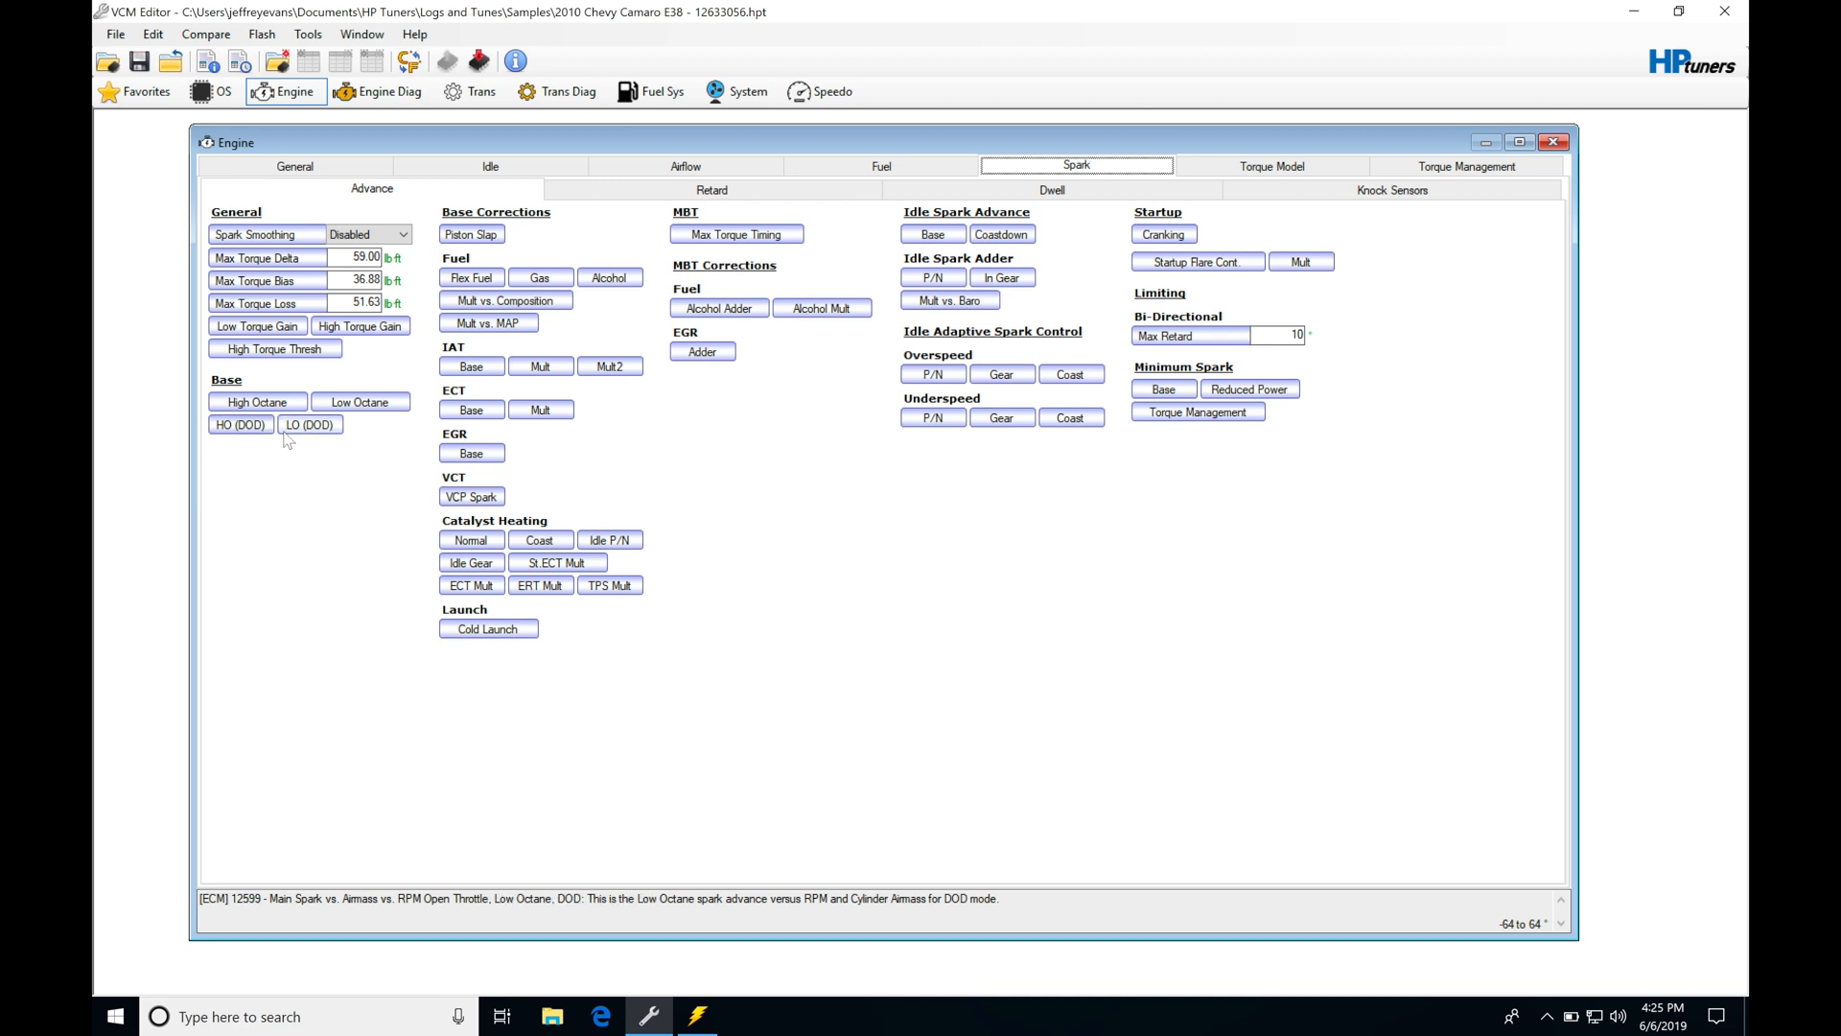
click(361, 402)
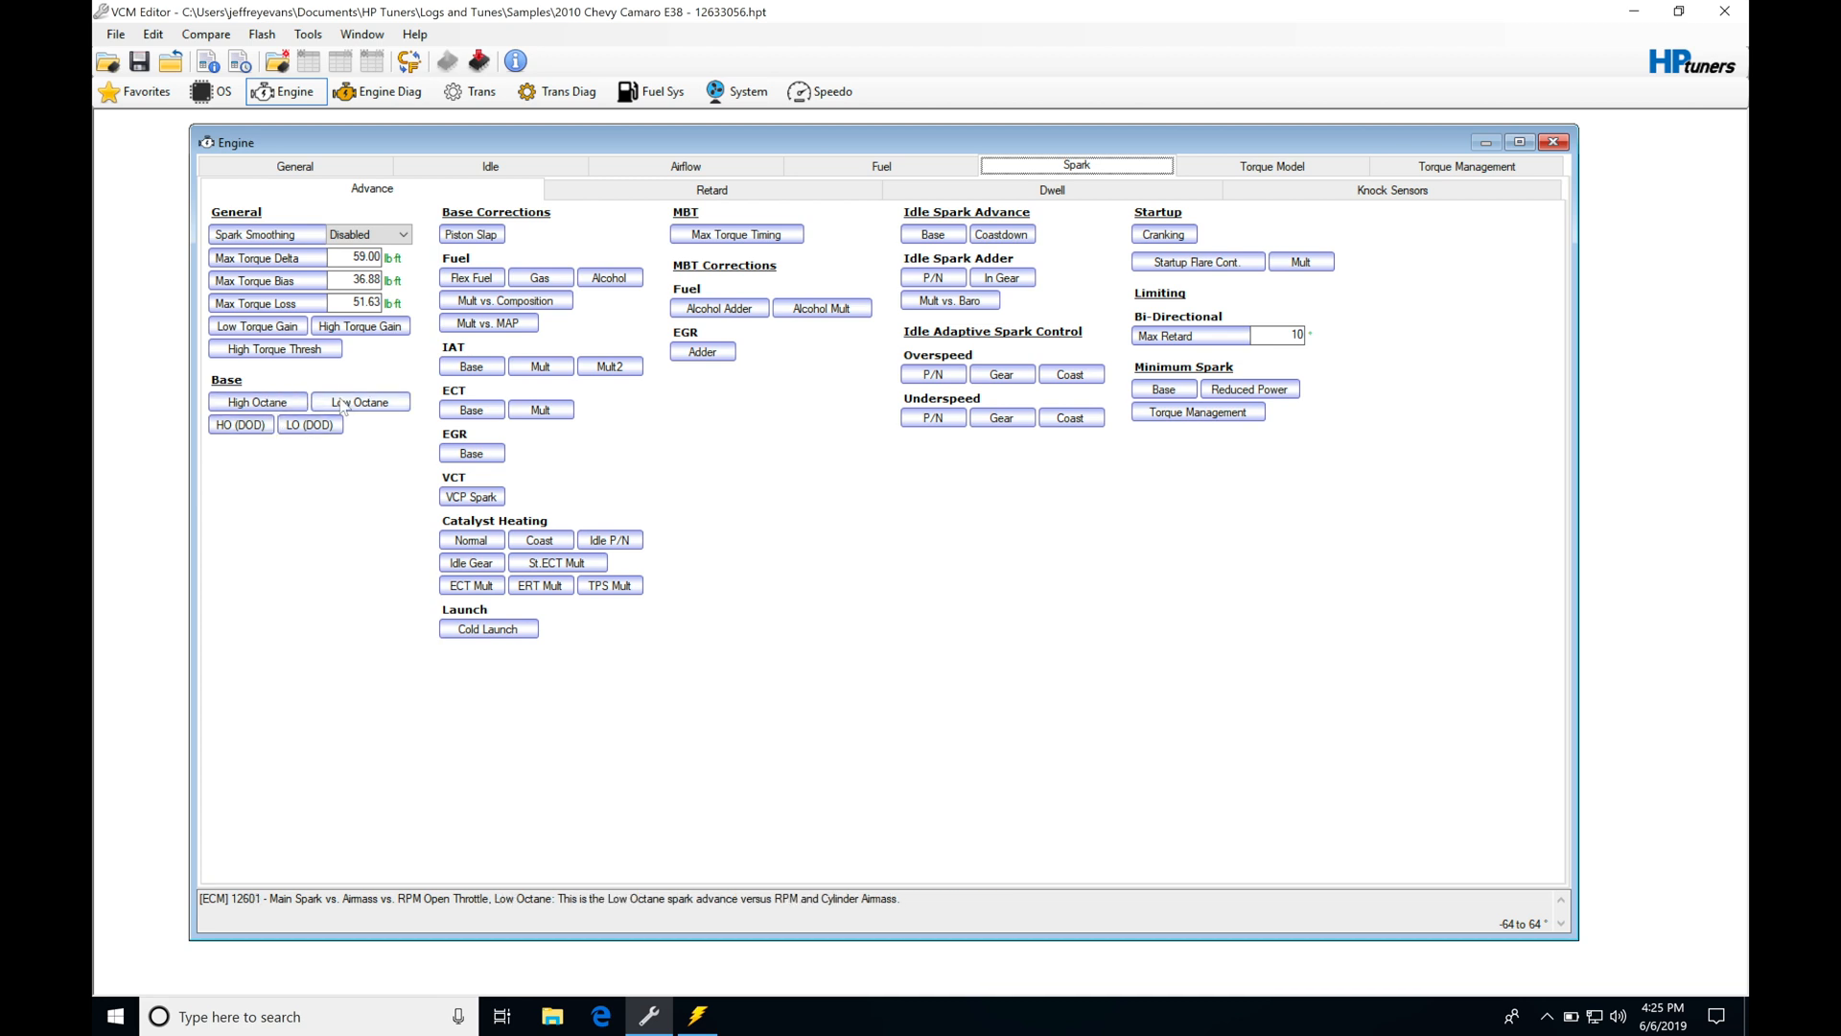